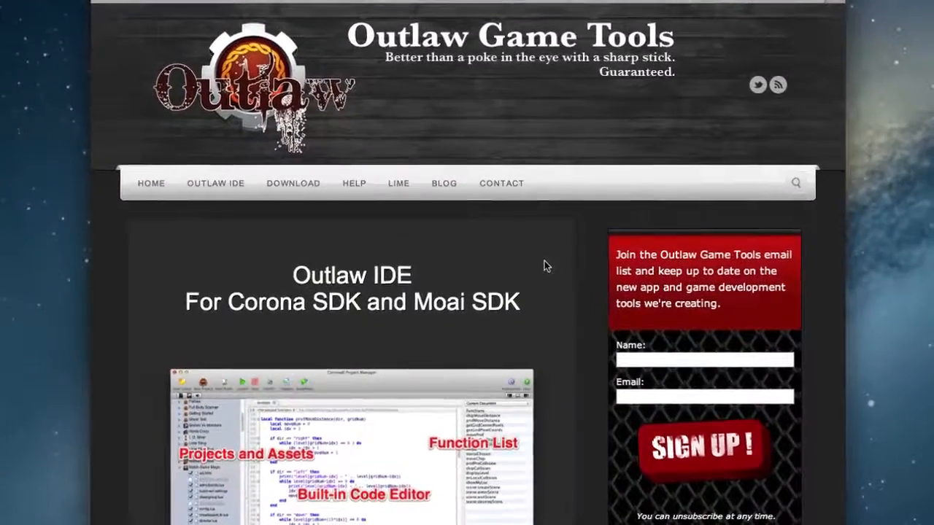
Go to the Download page and scroll to the free Lite version's Mac OS X and Windows links.
{"action": "scroll", "scroll_direction": "up", "scroll_amount": 3}
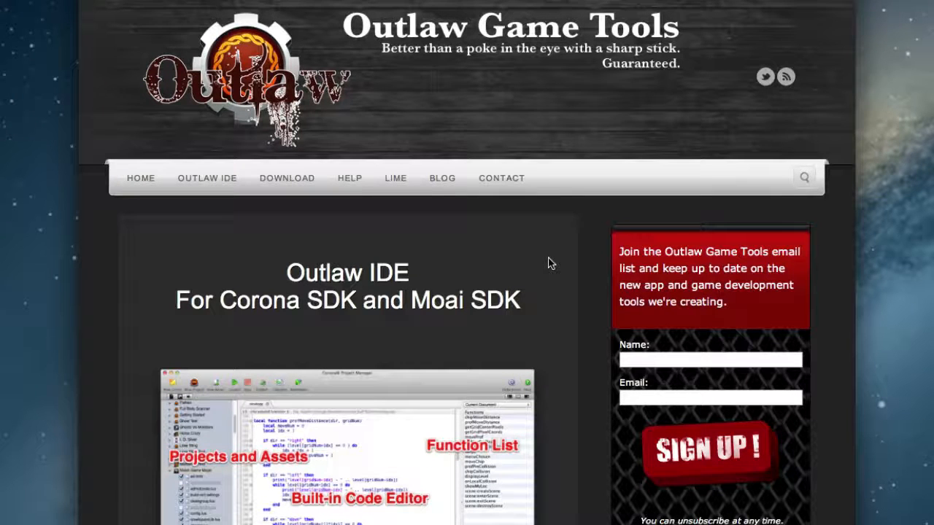
{"action": "scroll", "scroll_direction": "down", "scroll_amount": 3}
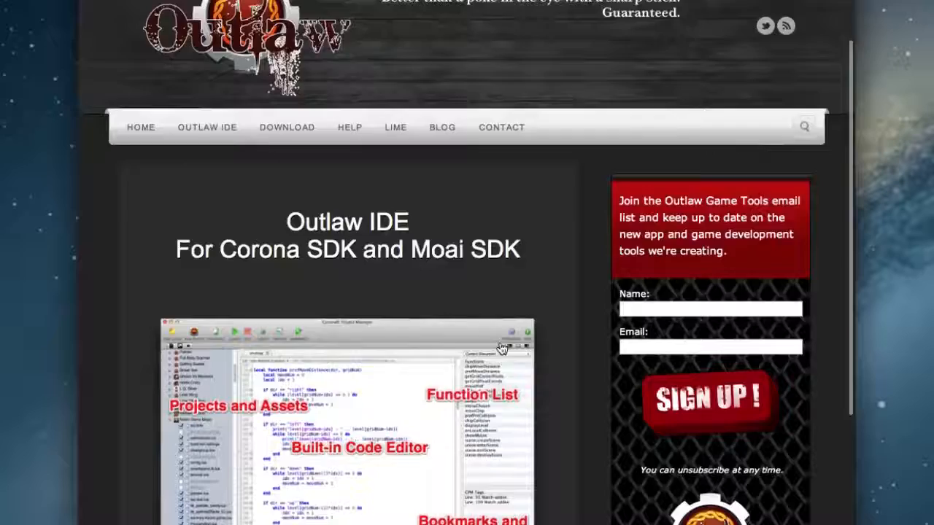
{"action": "scroll", "scroll_direction": "up", "scroll_amount": 3}
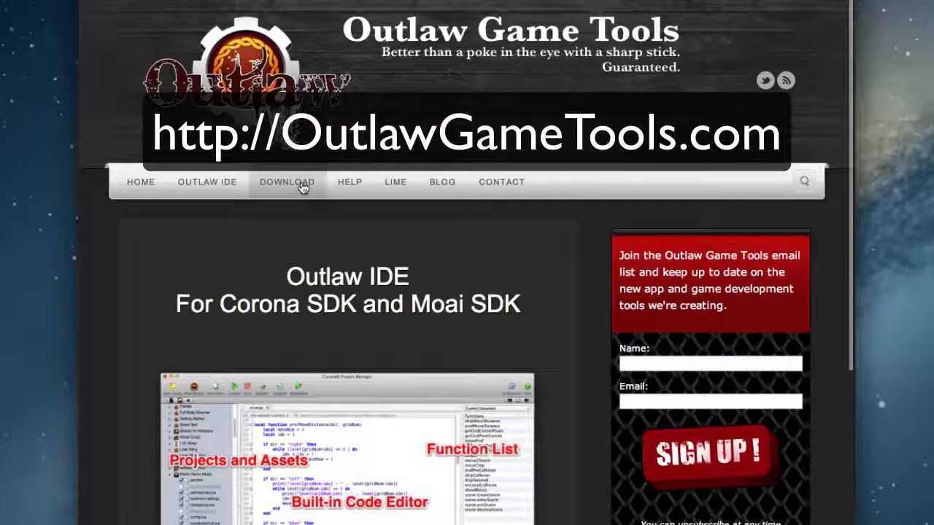
{"action": "left_click", "coordinate": [286, 181]}
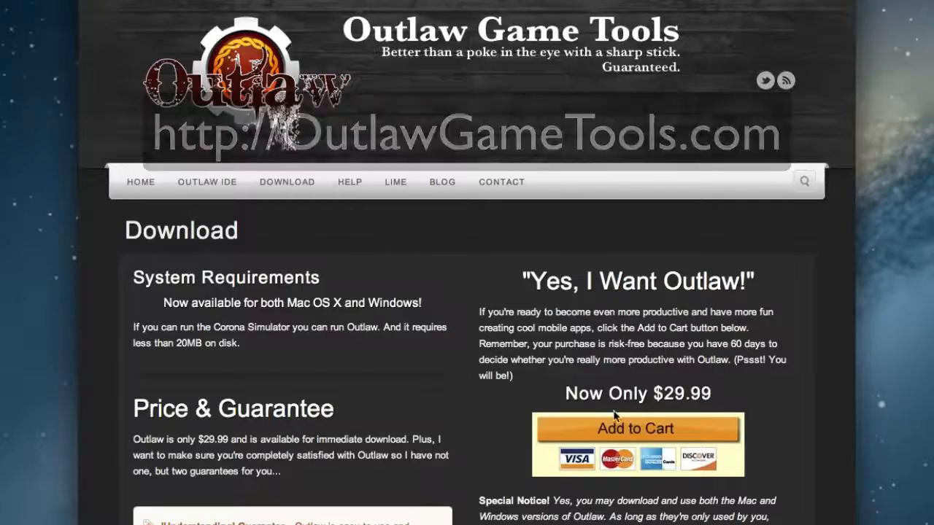
{"action": "scroll", "scroll_direction": "down", "scroll_amount": 3}
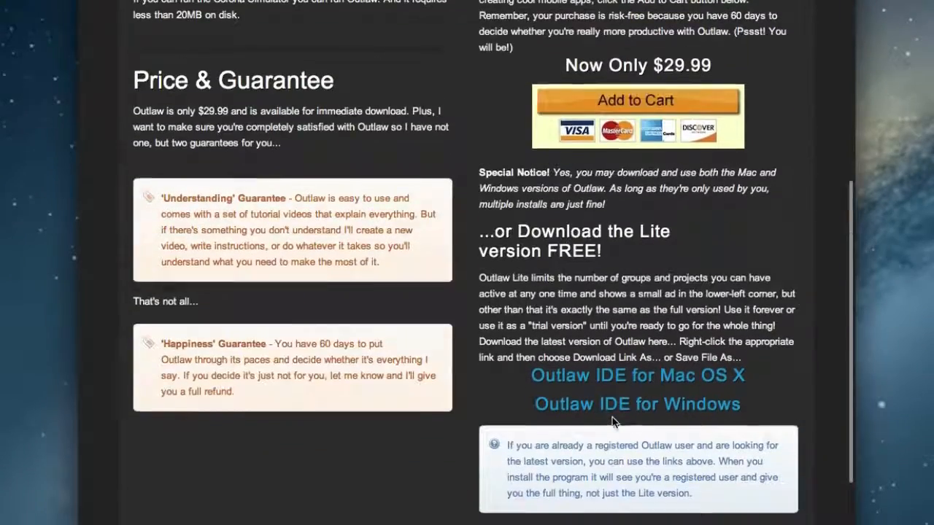
{"action": "scroll", "scroll_direction": "down", "scroll_amount": 3}
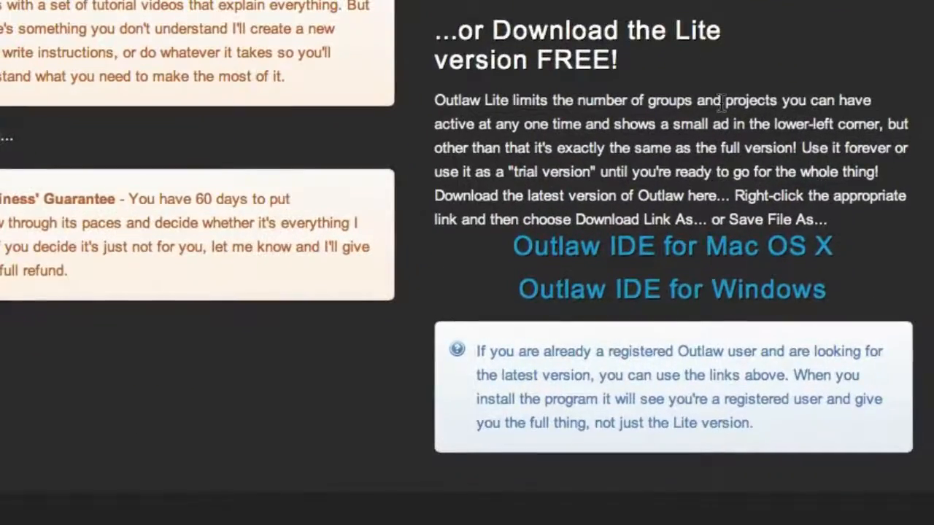
{"action": "mouse_move", "coordinate": [727, 277]}
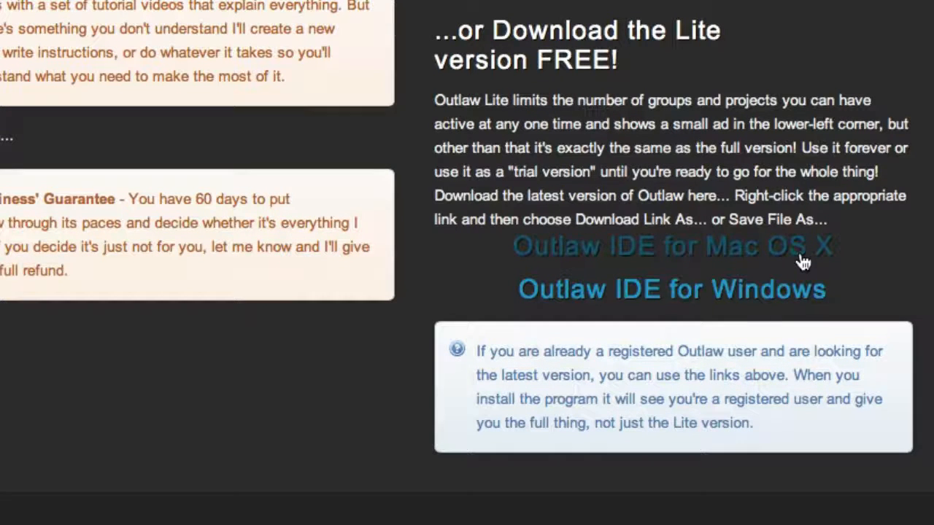
{"action": "mouse_move", "coordinate": [697, 299]}
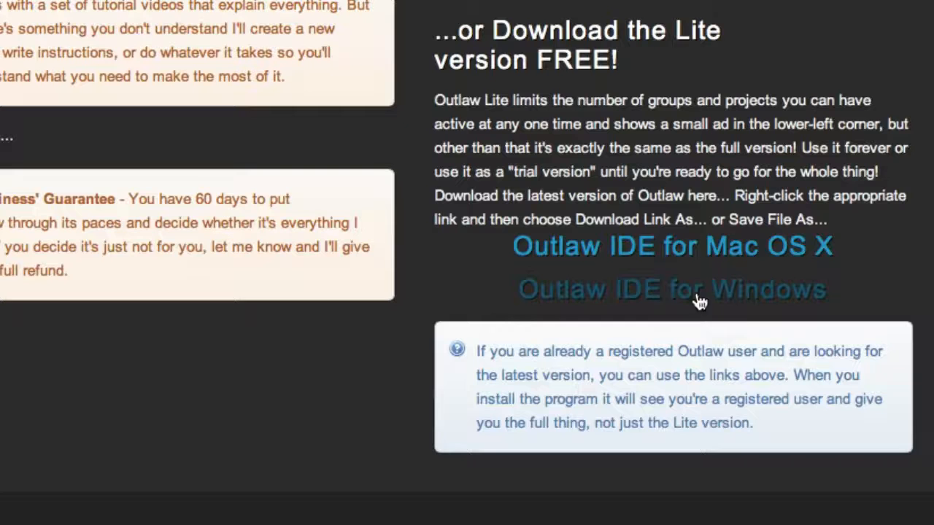
{"action": "mouse_move", "coordinate": [741, 261]}
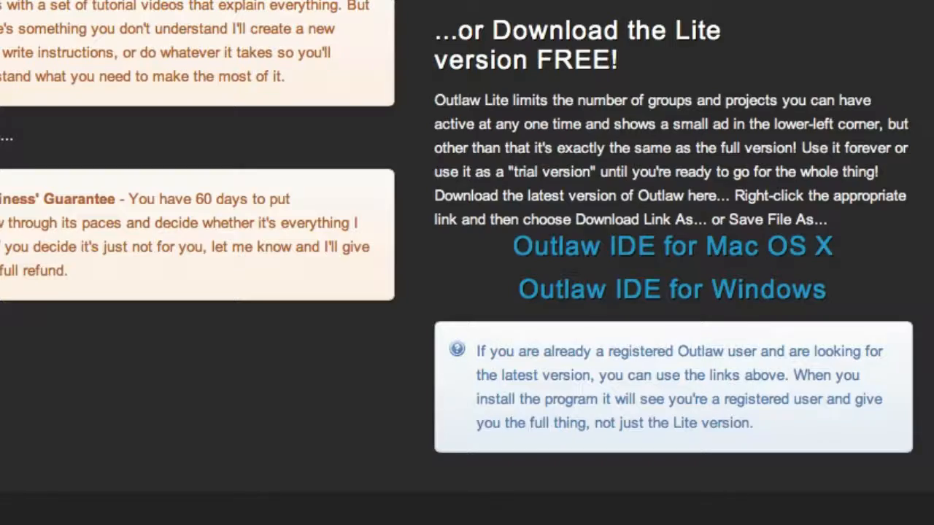
{"action": "scroll", "scroll_direction": "up", "scroll_amount": 3}
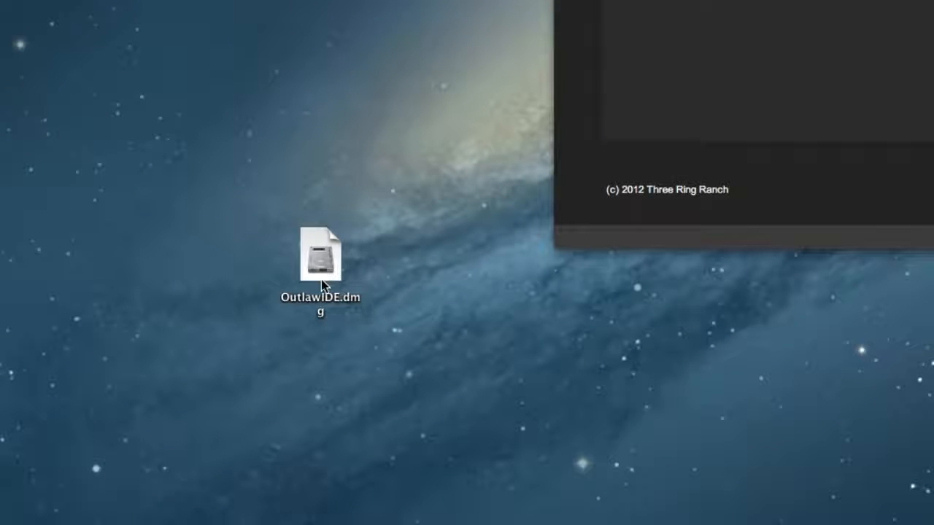
{"action": "left_click", "coordinate": [321, 254]}
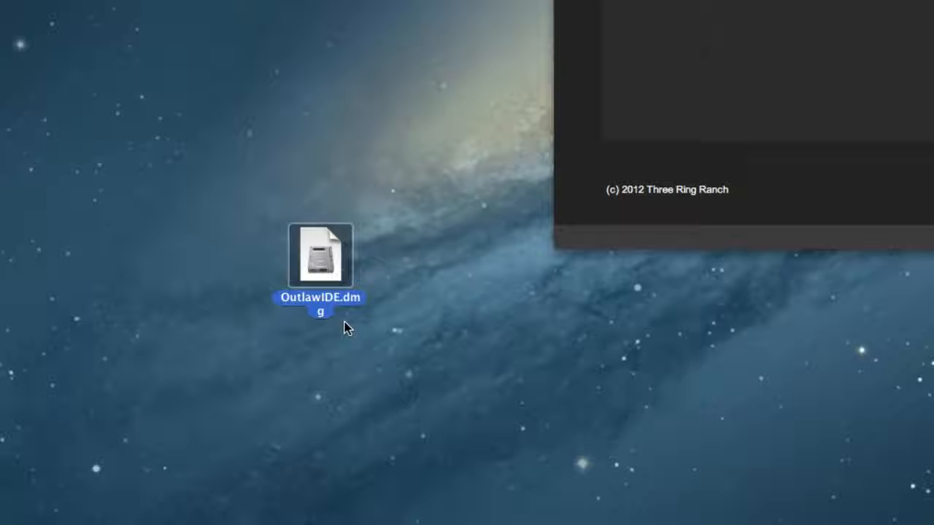
{"action": "mouse_move", "coordinate": [415, 305]}
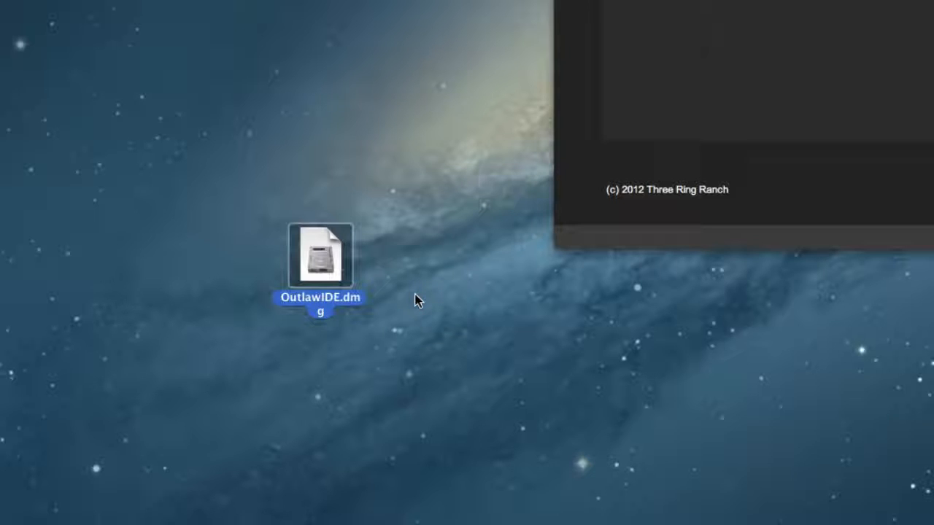
{"action": "mouse_move", "coordinate": [421, 292]}
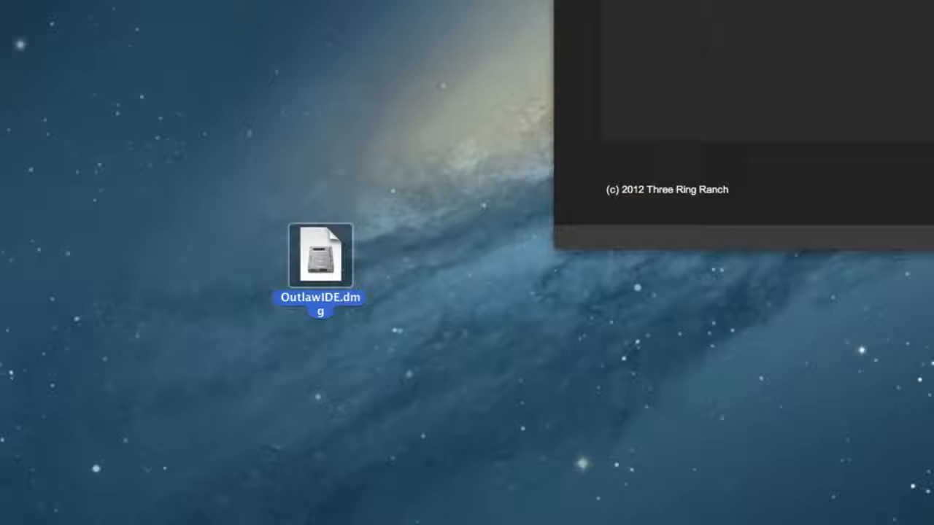
Mount OutlawIDE.dmg and drag Outlaw into Applications, authenticating with admin credentials.
{"action": "double_click", "coordinate": [320, 256]}
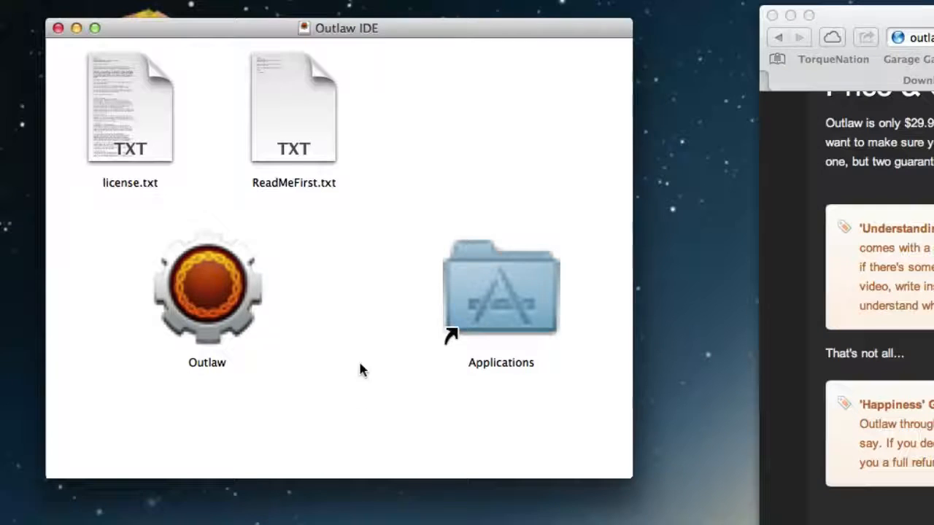
{"action": "mouse_move", "coordinate": [237, 306]}
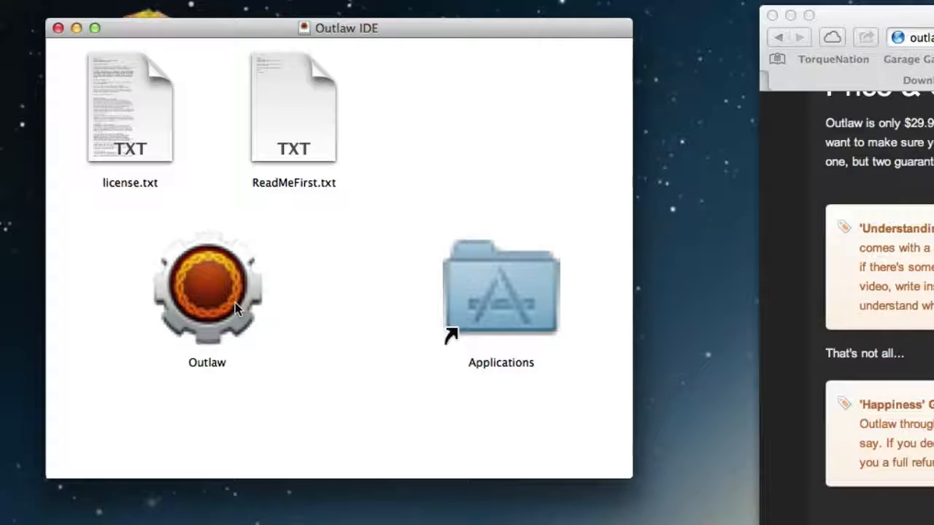
{"action": "left_click", "coordinate": [207, 289]}
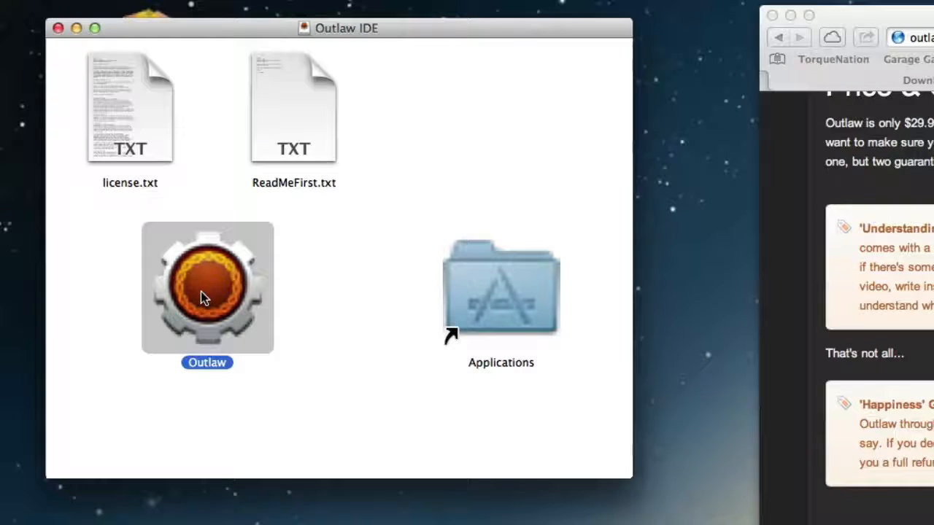
{"action": "left_click_drag", "start_coordinate": [207, 289], "coordinate": [502, 289]}
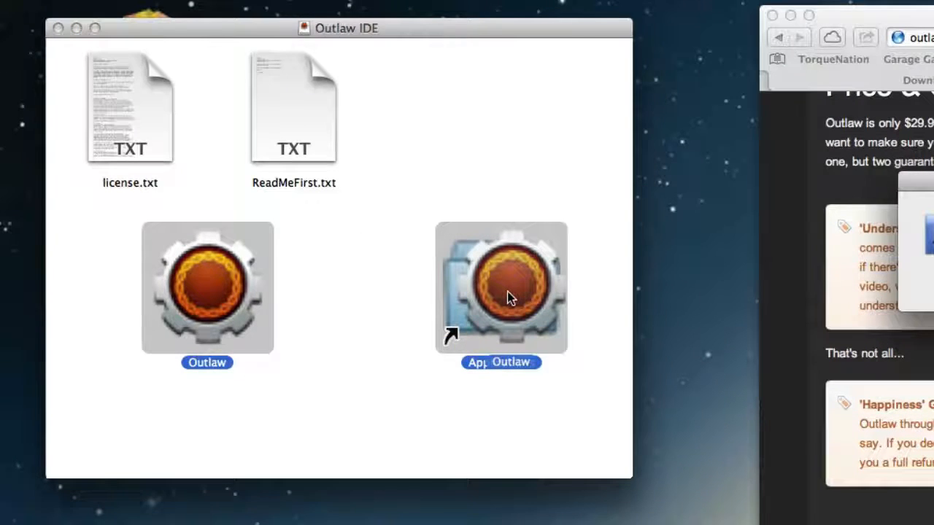
{"action": "left_click_drag", "start_coordinate": [207, 289], "coordinate": [502, 289]}
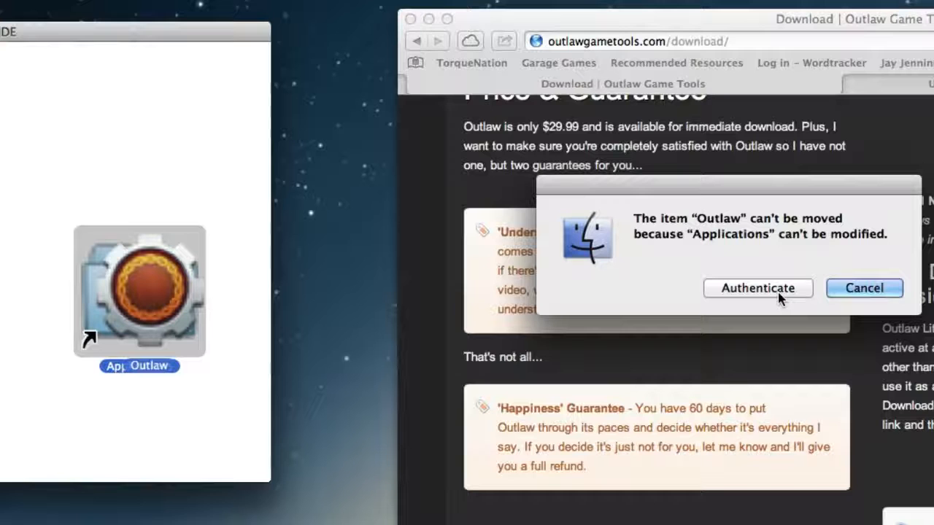
{"action": "left_click", "coordinate": [864, 287]}
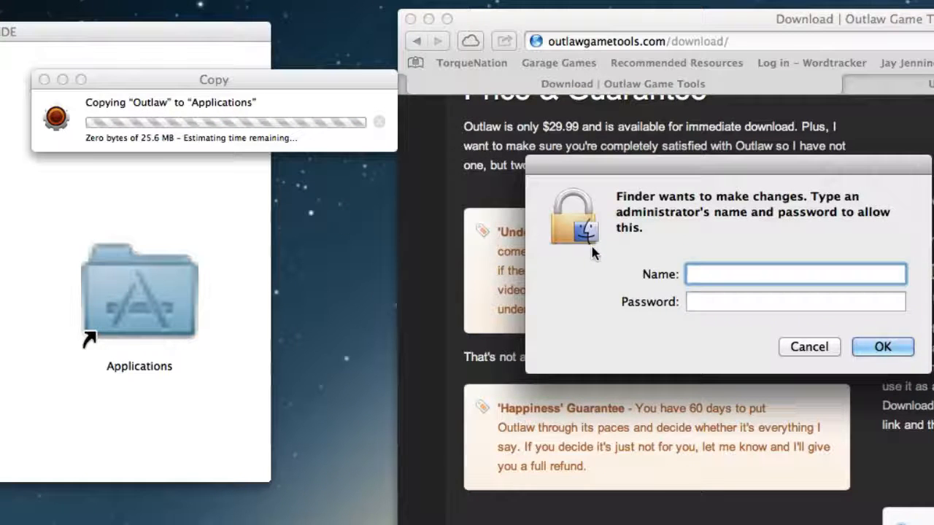
{"action": "mouse_move", "coordinate": [855, 243]}
{"action": "type", "text": "jay"}
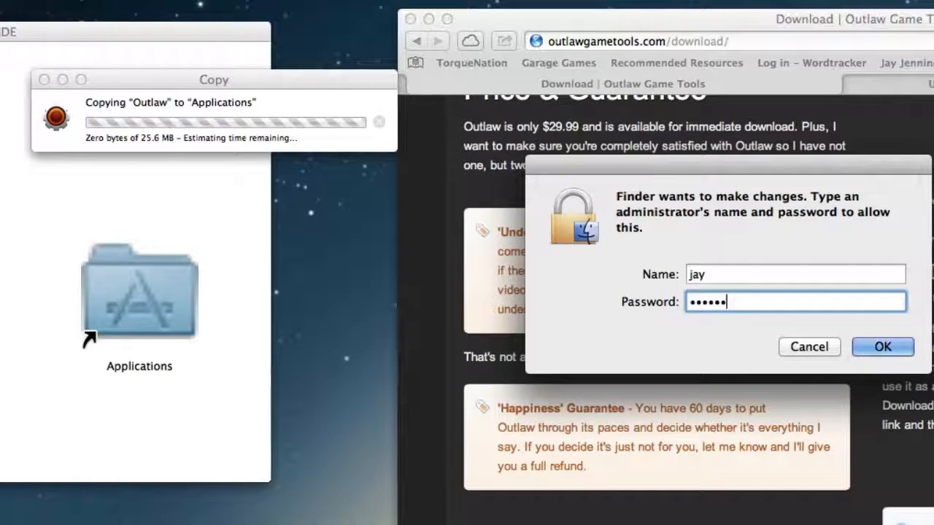
{"action": "left_click", "coordinate": [882, 347]}
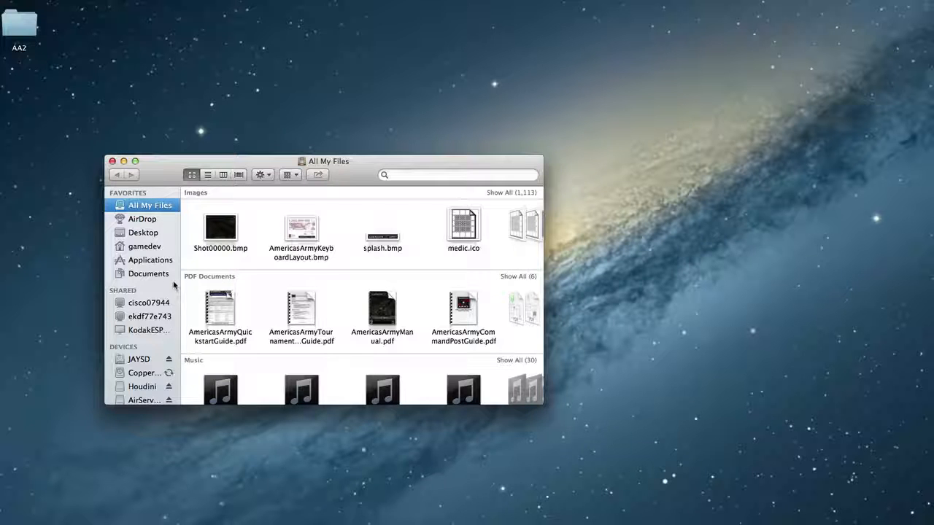
Launch Outlaw from the Applications folder and allow the downloaded app to open.
{"action": "left_click", "coordinate": [149, 260]}
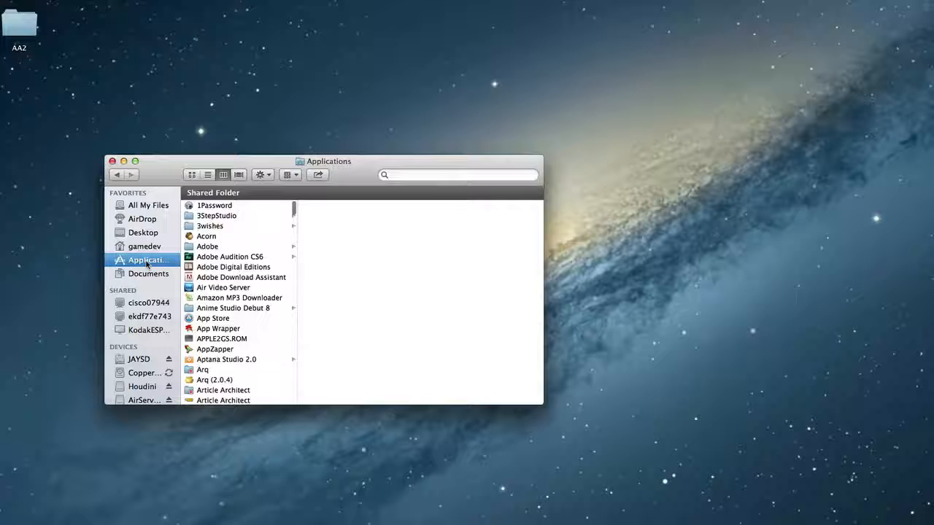
{"action": "scroll", "scroll_direction": "down", "scroll_amount": 3}
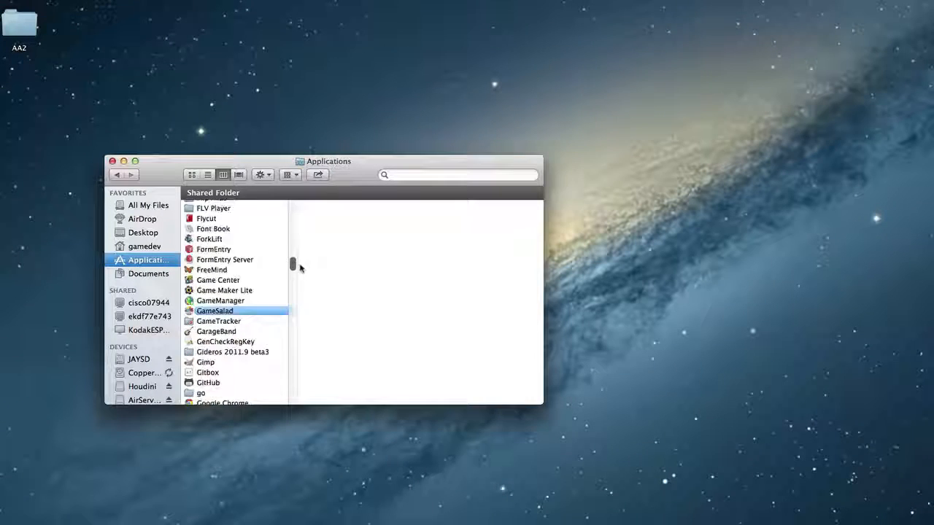
{"action": "scroll", "scroll_direction": "down", "scroll_amount": 3}
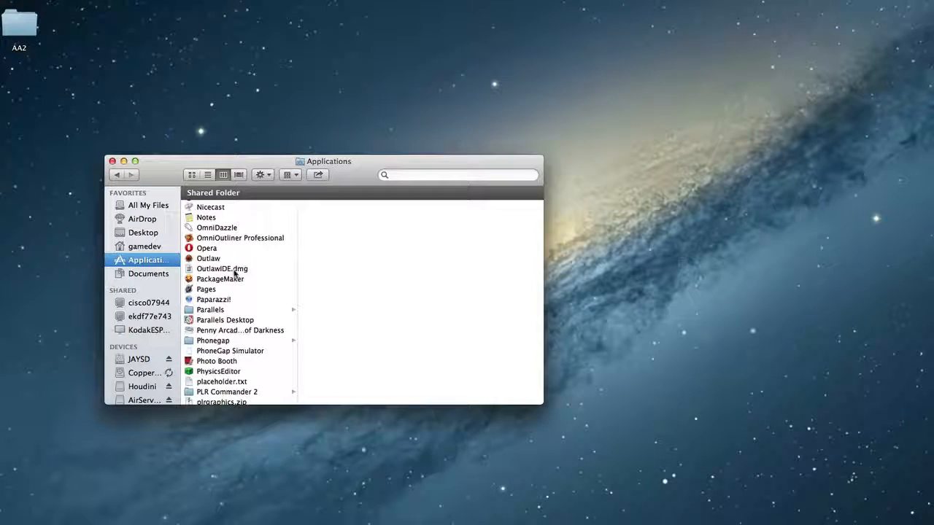
{"action": "left_click", "coordinate": [208, 258]}
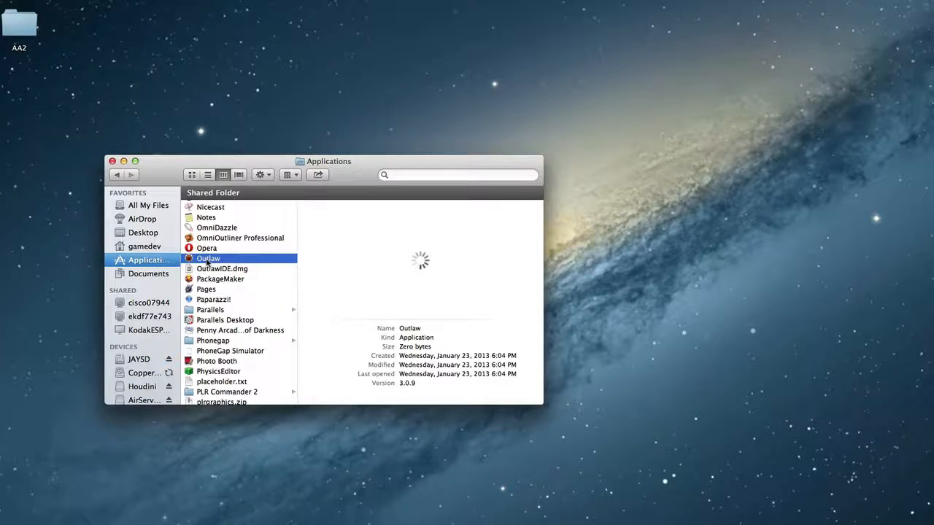
{"action": "double_click", "coordinate": [207, 258]}
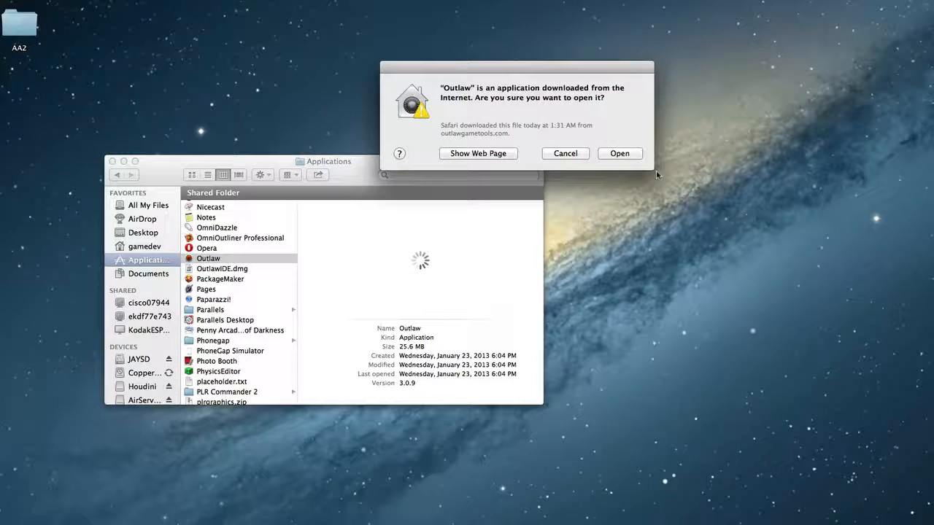
{"action": "left_click", "coordinate": [619, 153]}
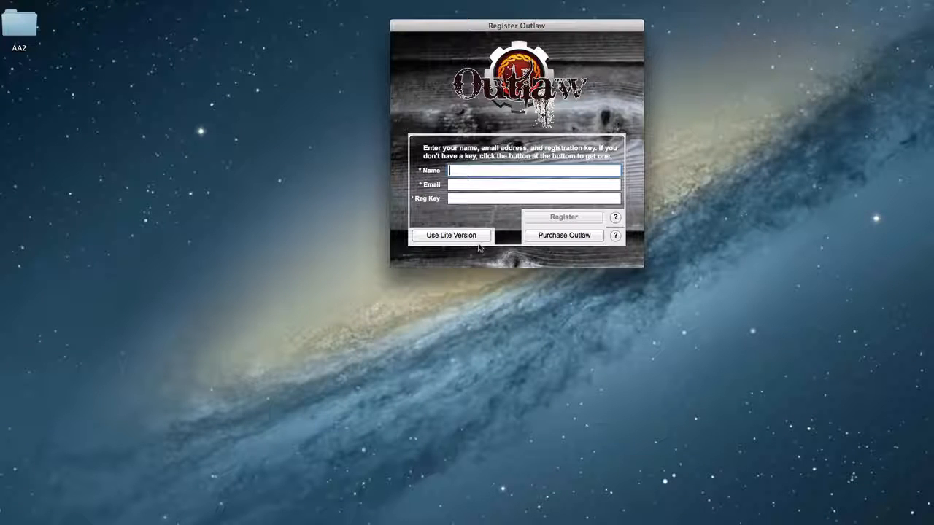
Choose Use Lite Version, step through and close Getting Started, then hide Functions and Tags.
{"action": "left_click", "coordinate": [451, 235]}
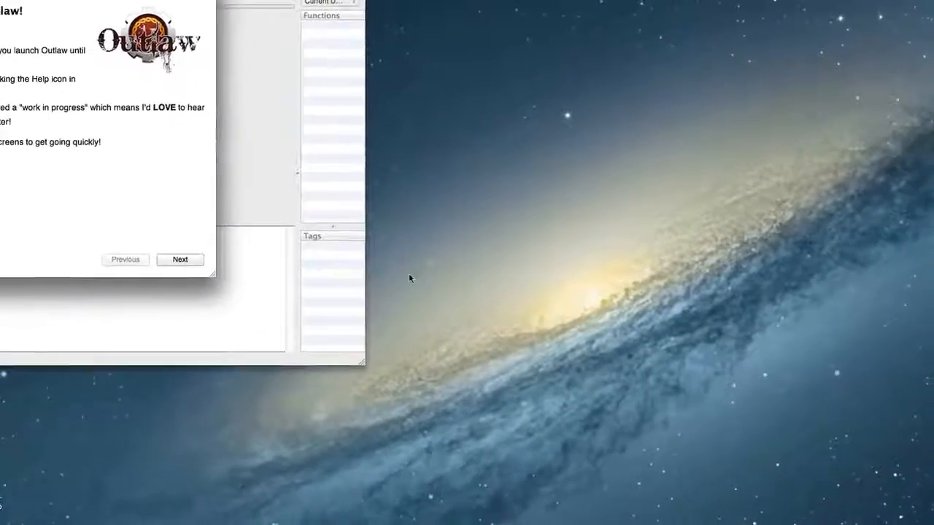
{"action": "left_click", "coordinate": [181, 260]}
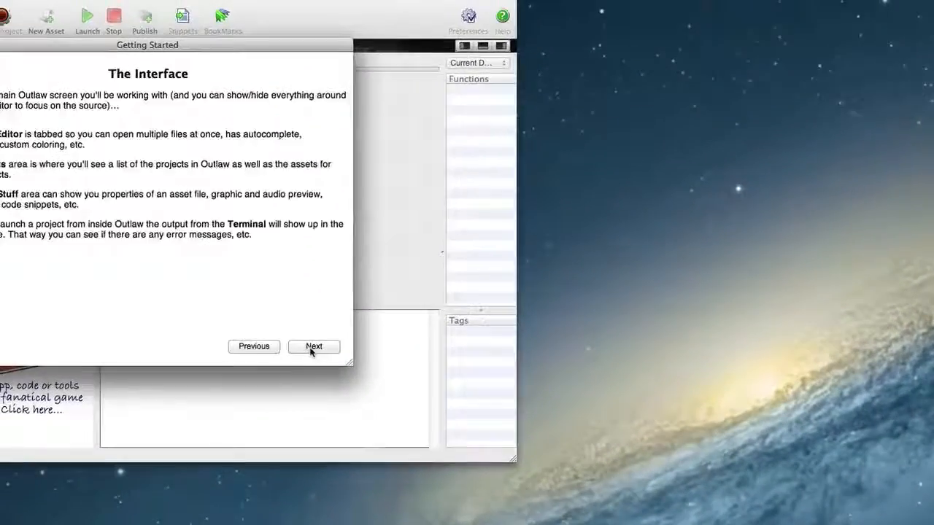
{"action": "left_click", "coordinate": [314, 348]}
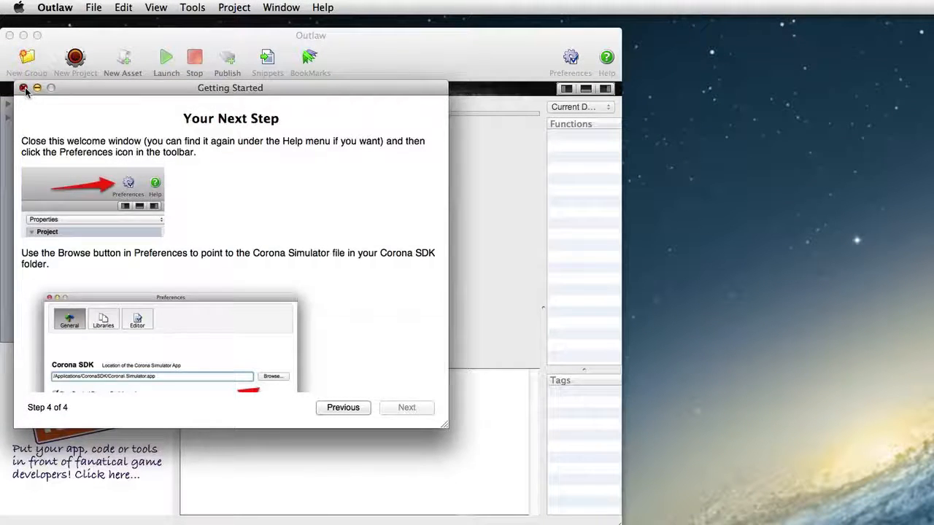
{"action": "left_click", "coordinate": [23, 88]}
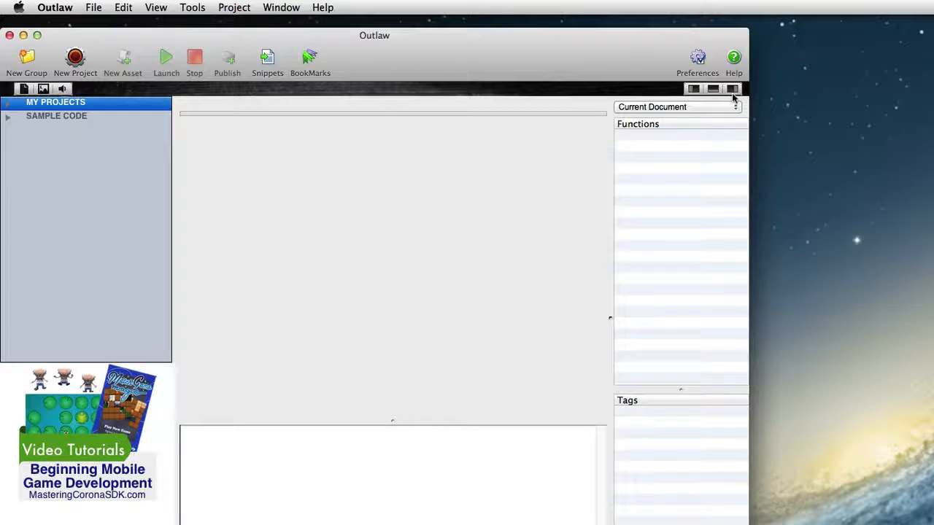
{"action": "left_click", "coordinate": [732, 89]}
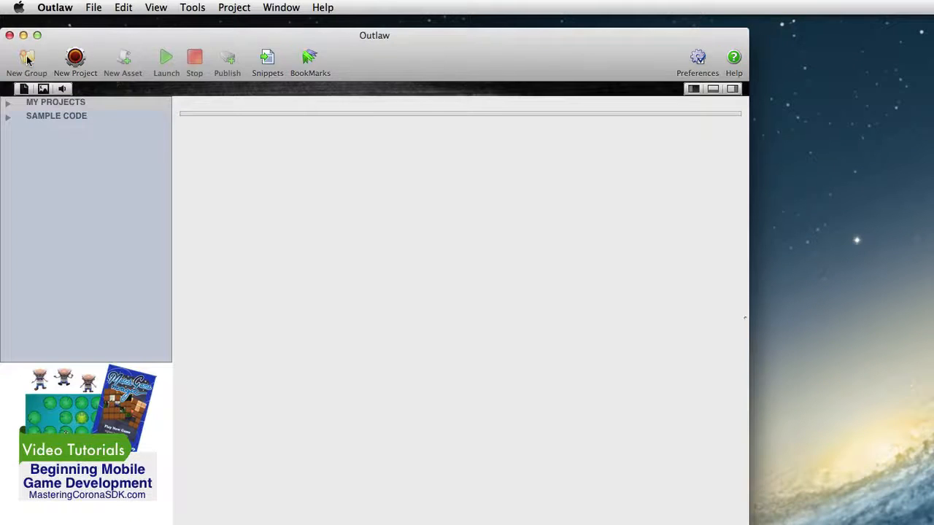
Add a new project group named Crash Course and expand it in the project list.
{"action": "left_click", "coordinate": [26, 61]}
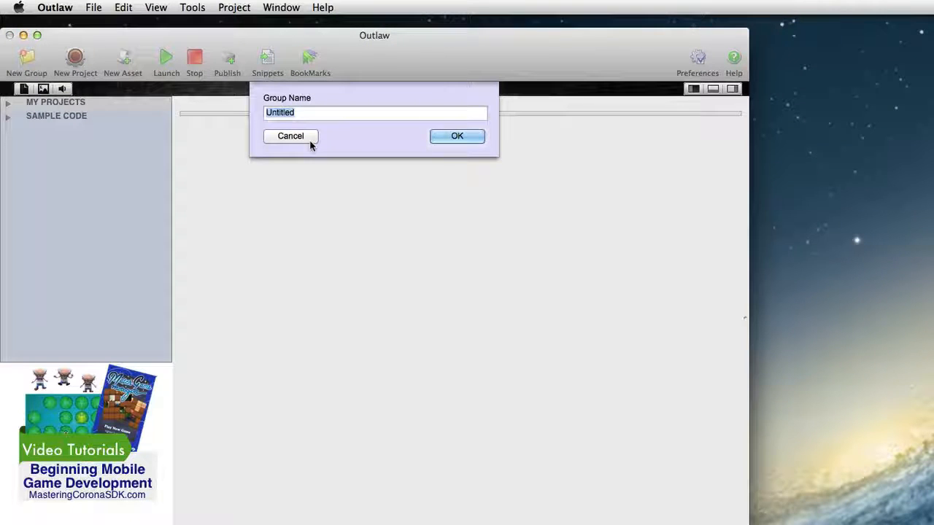
{"action": "type", "text": "Crash"}
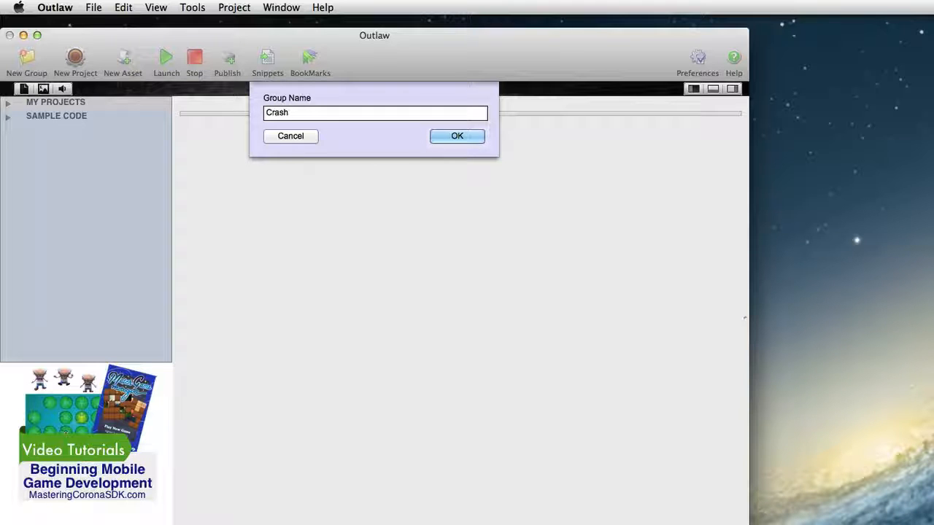
{"action": "left_click", "coordinate": [457, 136]}
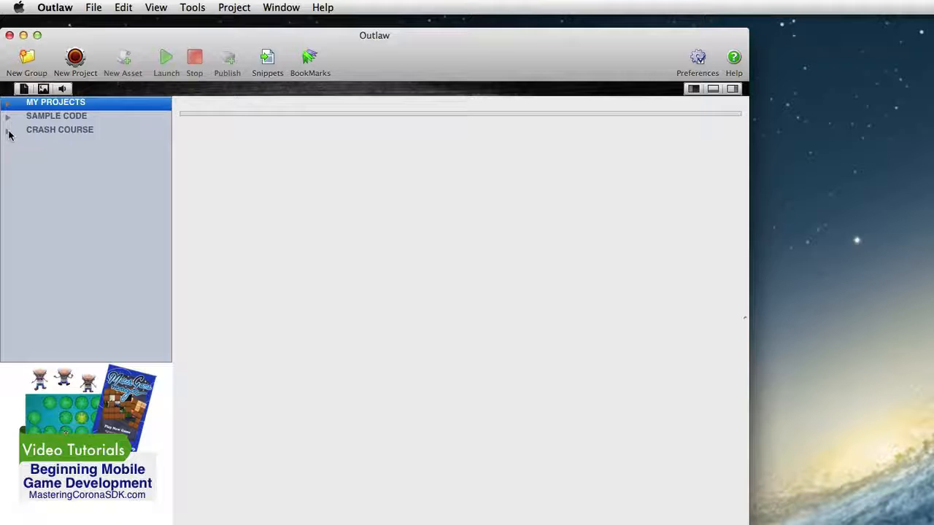
{"action": "left_click", "coordinate": [59, 129]}
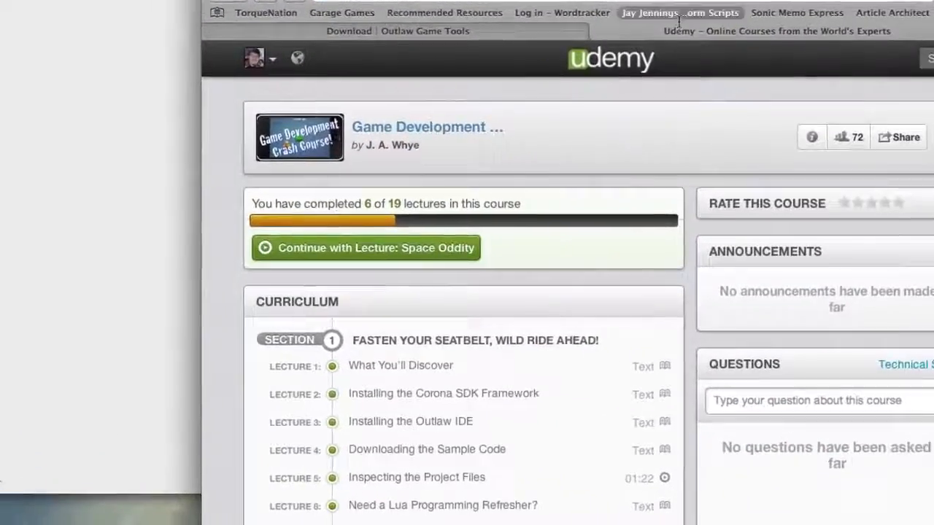
Go to Lecture 4, Downloading the Sample Code, in the Udemy curriculum.
{"action": "scroll", "scroll_direction": "down", "scroll_amount": 3}
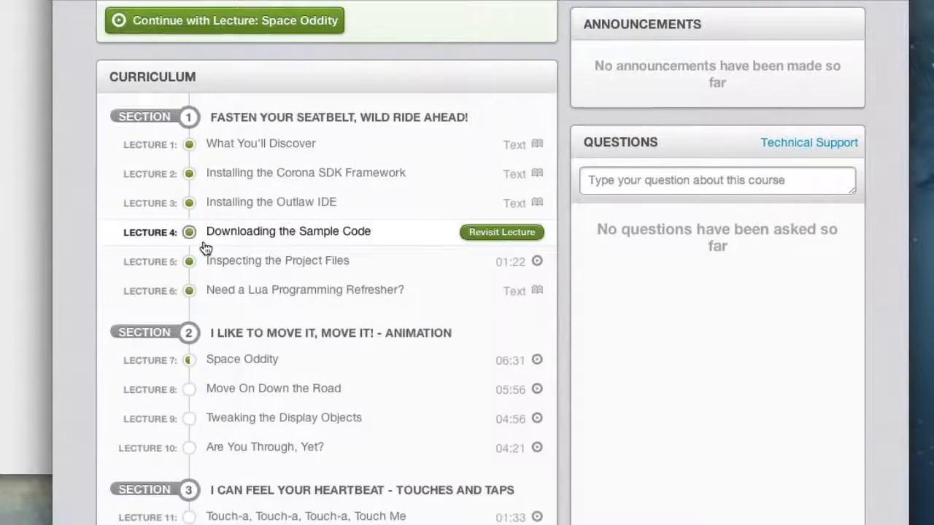
{"action": "mouse_move", "coordinate": [322, 242]}
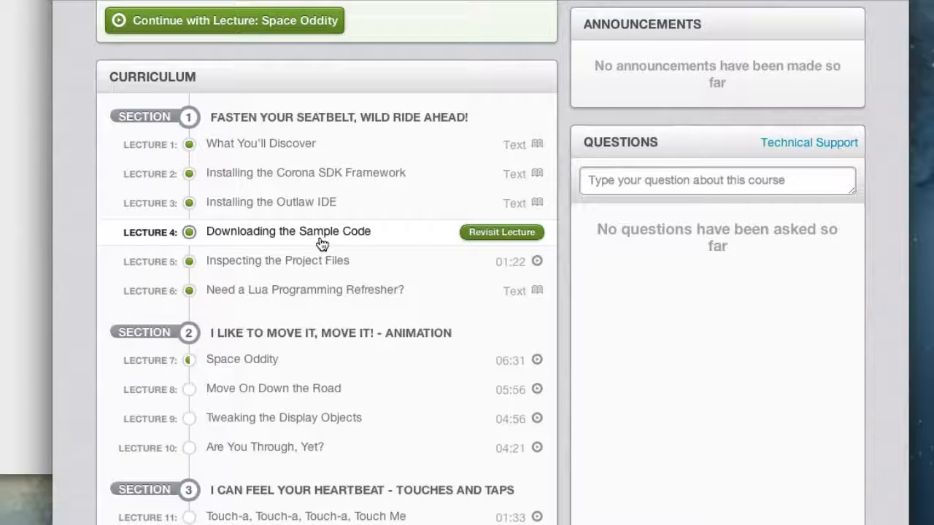
{"action": "left_click", "coordinate": [502, 232]}
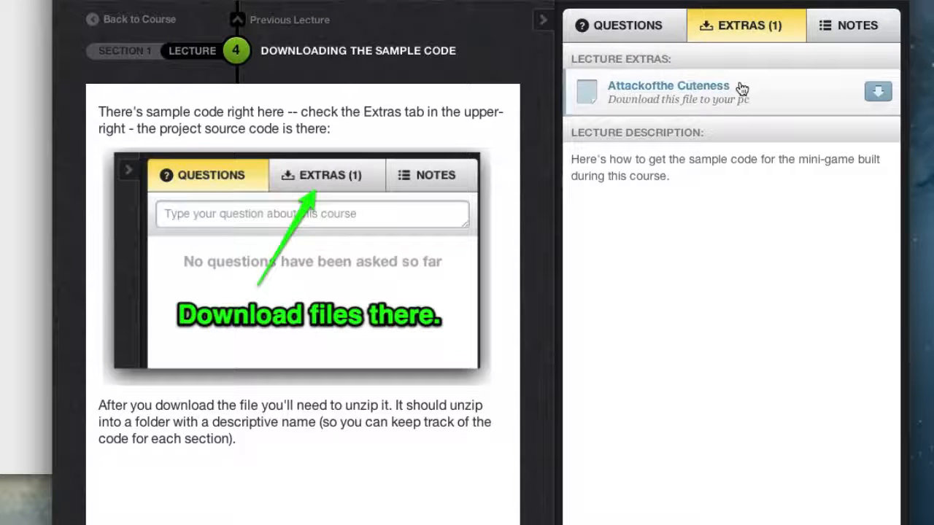
{"action": "mouse_move", "coordinate": [654, 123]}
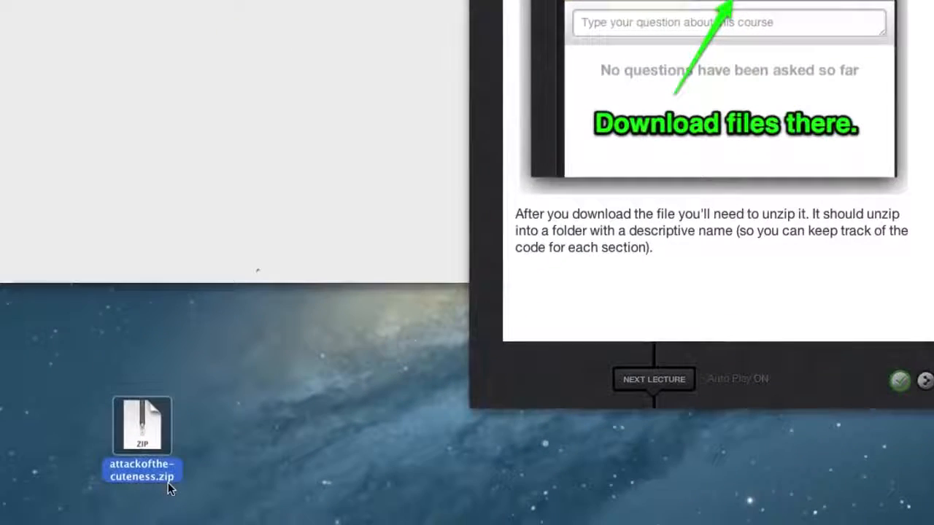
Extract attackofthe-cuteness.zip on the desktop into its Attack of the Cuteness folder.
{"action": "double_click", "coordinate": [142, 426]}
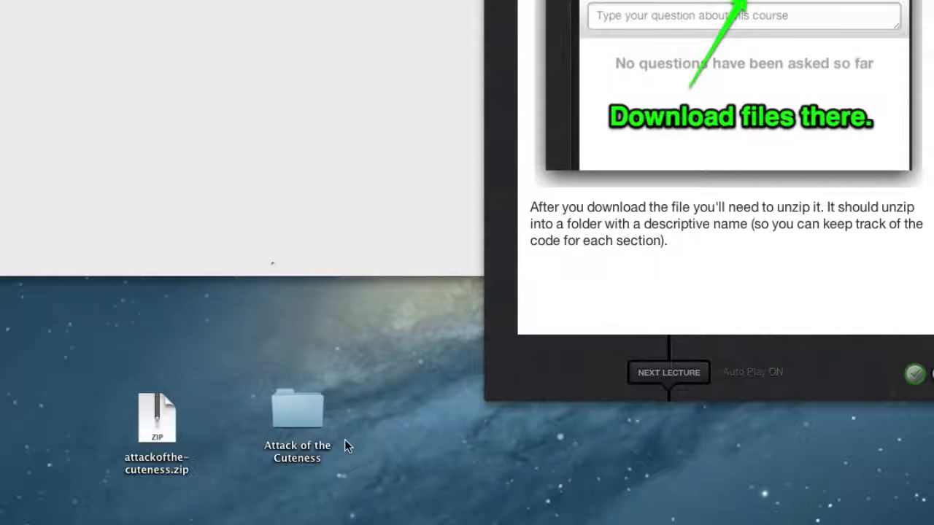
{"action": "mouse_move", "coordinate": [324, 426]}
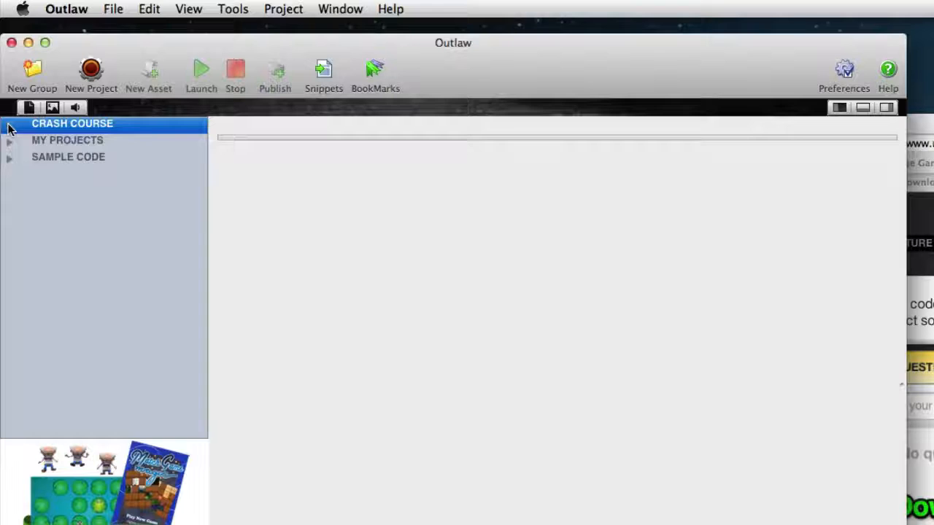
View main.lua from the Attack of the Cuteness project, scroll through its code, and close it.
{"action": "left_click", "coordinate": [9, 123]}
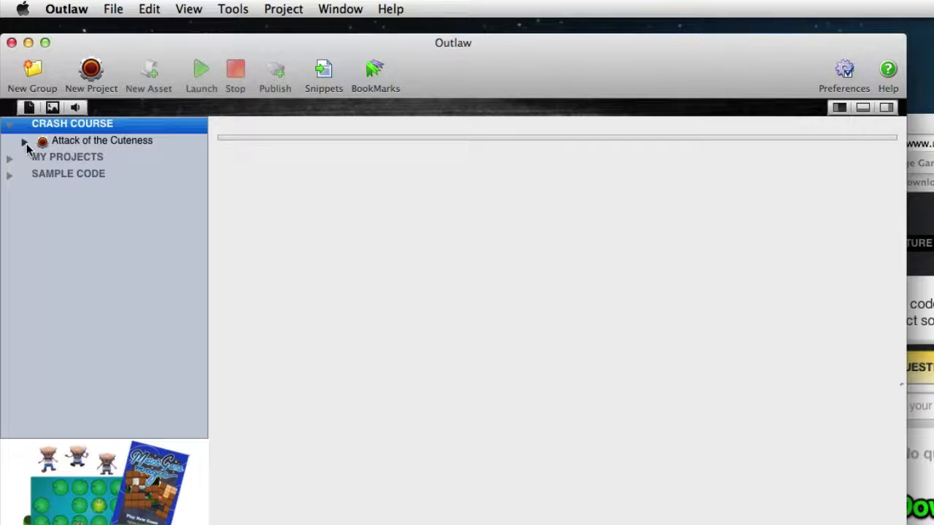
{"action": "left_click", "coordinate": [23, 140]}
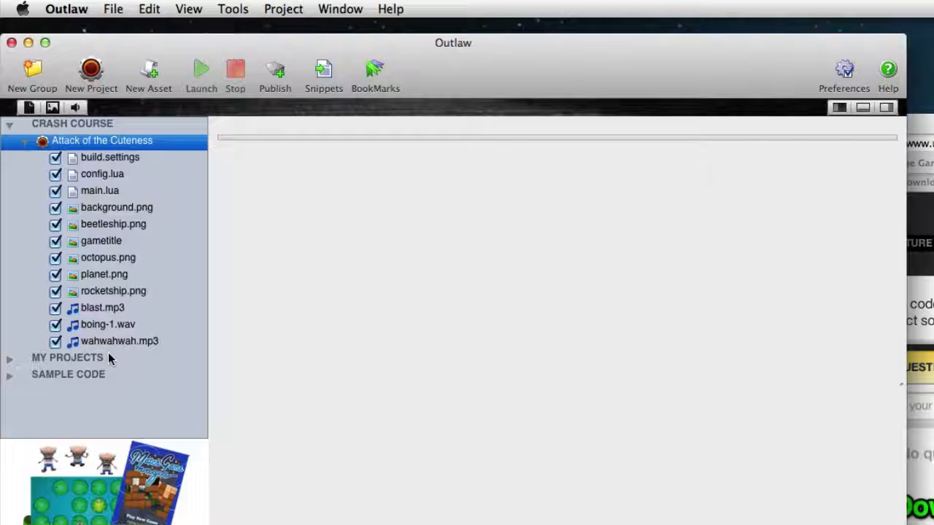
{"action": "left_click", "coordinate": [99, 190]}
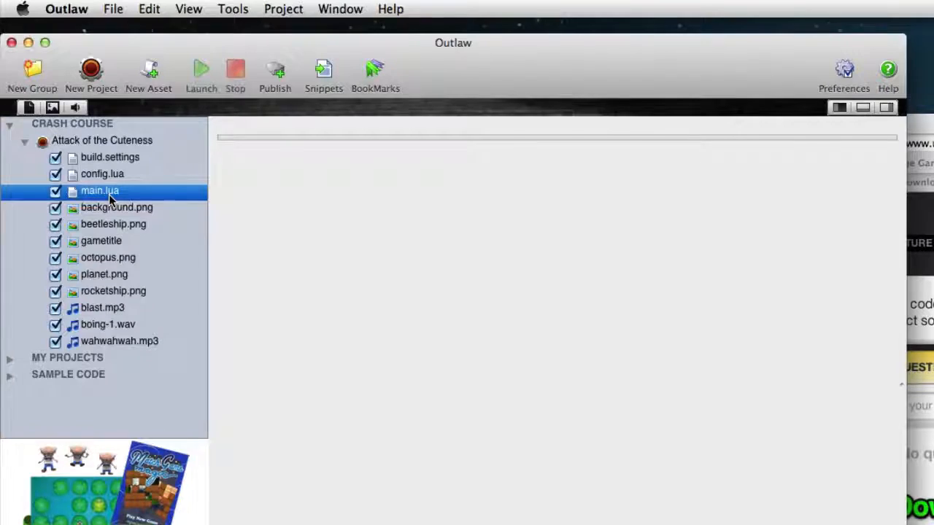
{"action": "double_click", "coordinate": [100, 190]}
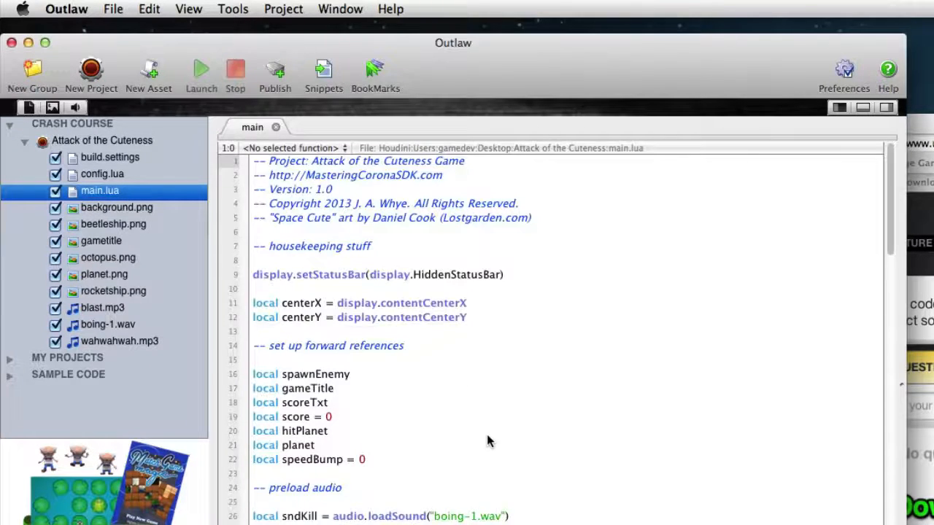
{"action": "scroll", "scroll_direction": "down", "scroll_amount": 3}
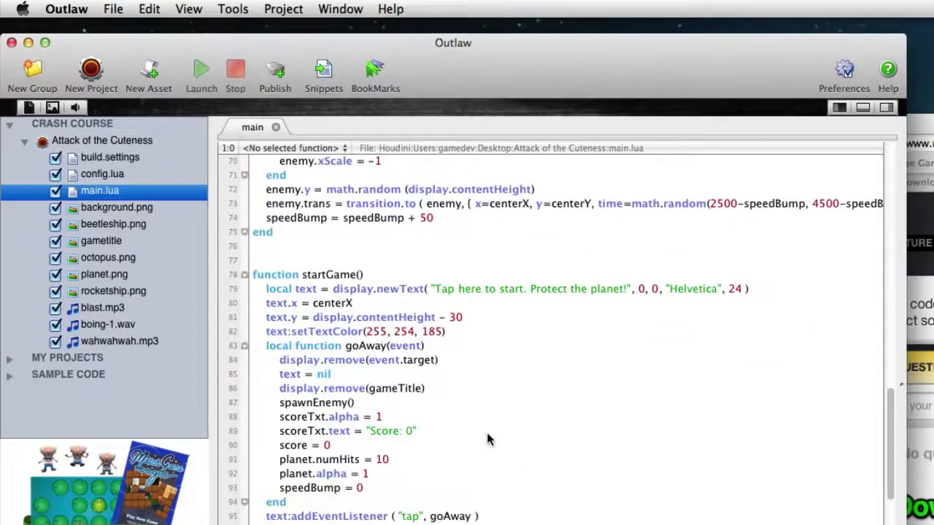
{"action": "scroll", "scroll_direction": "down", "scroll_amount": 3}
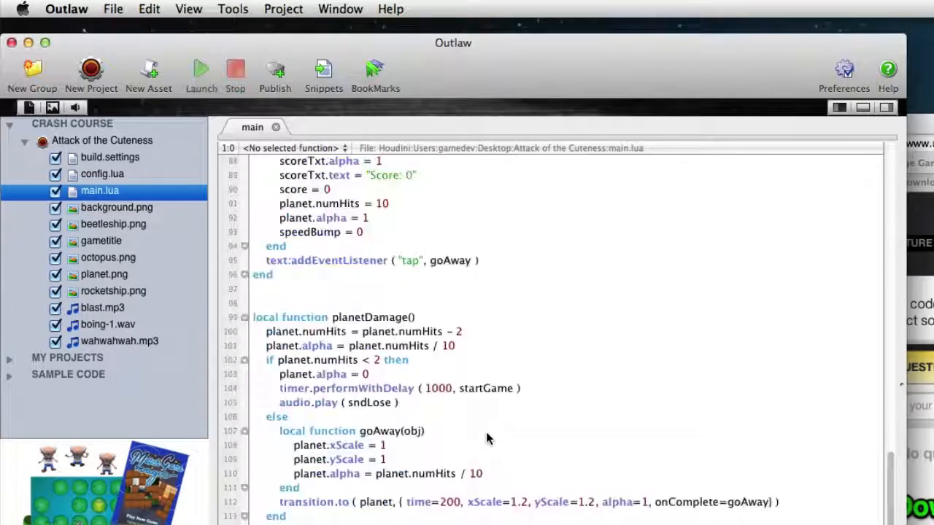
{"action": "scroll", "scroll_direction": "up", "scroll_amount": 3}
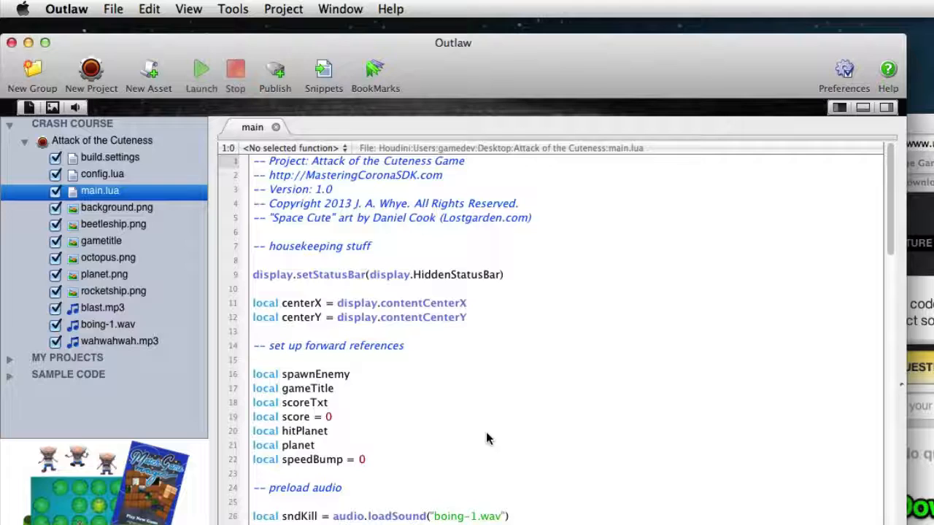
{"action": "left_click", "coordinate": [277, 127]}
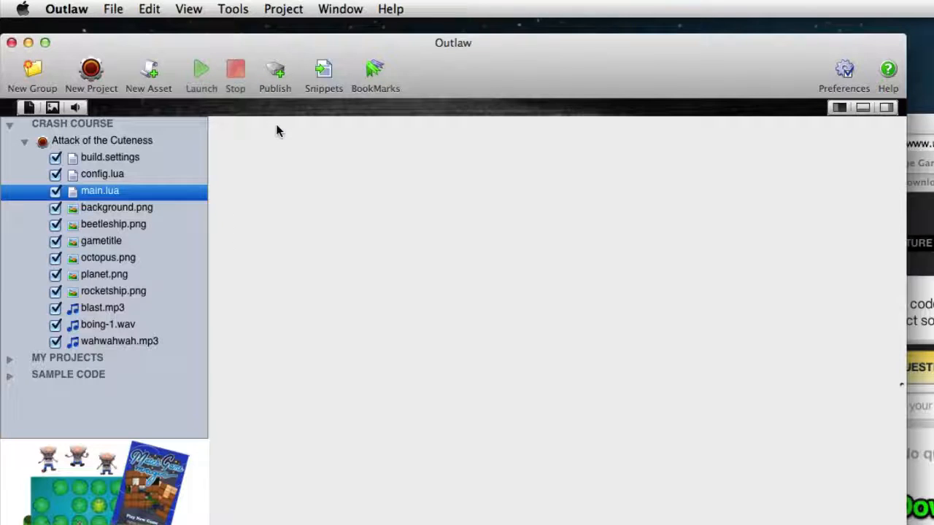
{"action": "mouse_move", "coordinate": [408, 320]}
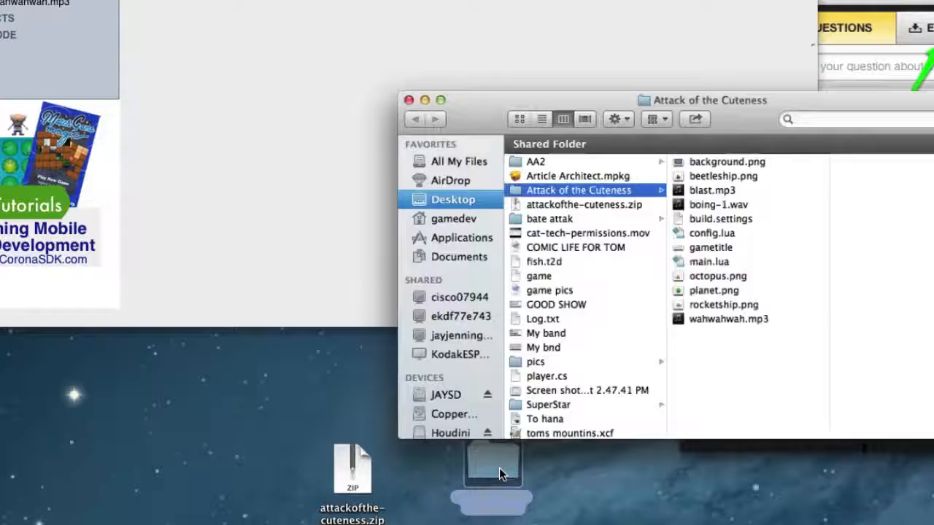
Duplicate main.lua in the Attack of the Cuteness folder as main copy.lua.
{"action": "left_click", "coordinate": [720, 261]}
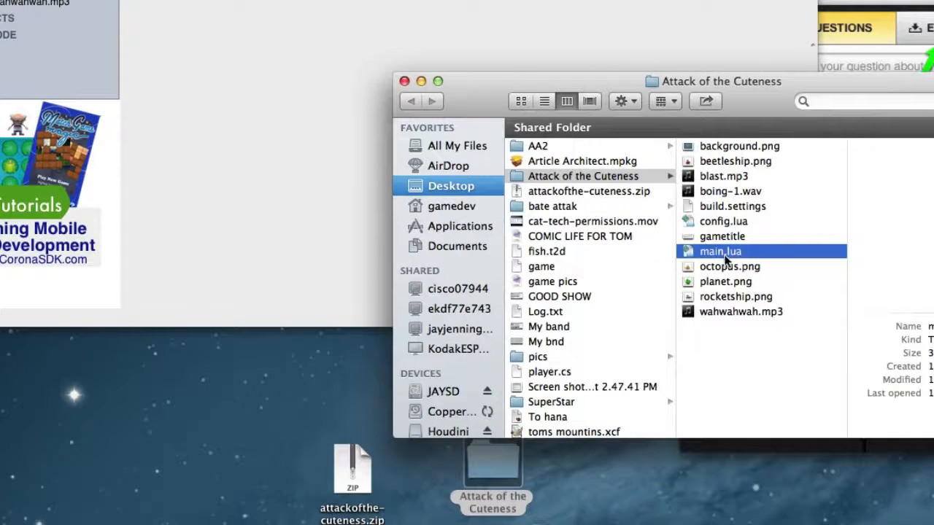
{"action": "right_click", "coordinate": [721, 251]}
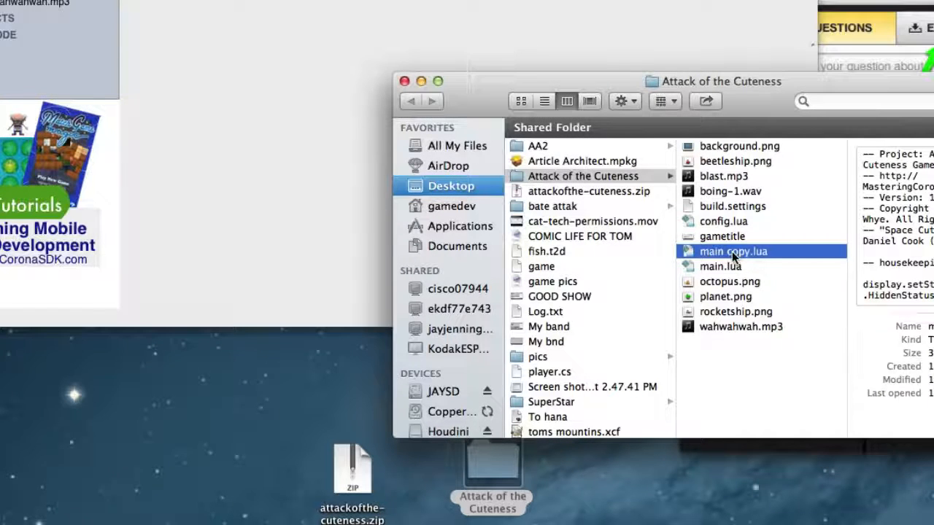
{"action": "mouse_move", "coordinate": [717, 271]}
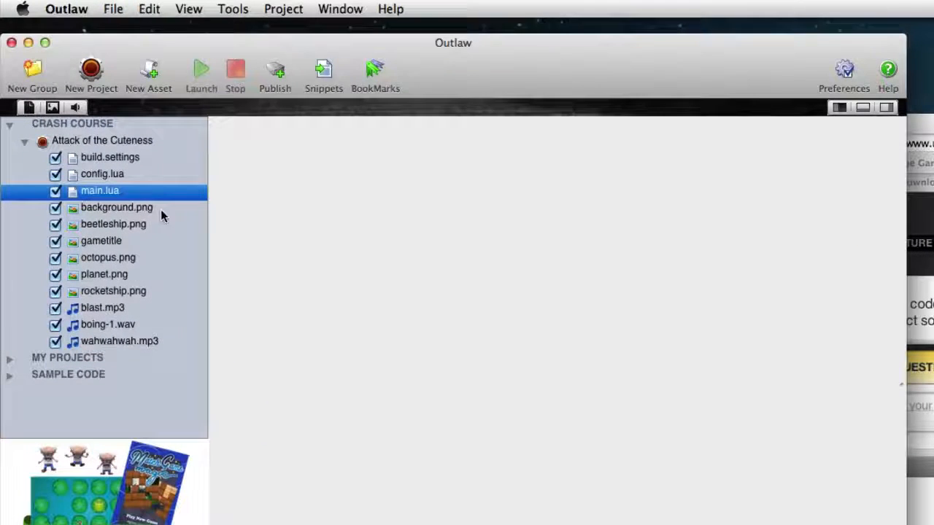
Reopen main.lua and remove everything after the set up forward references comment on line 15.
{"action": "double_click", "coordinate": [99, 190]}
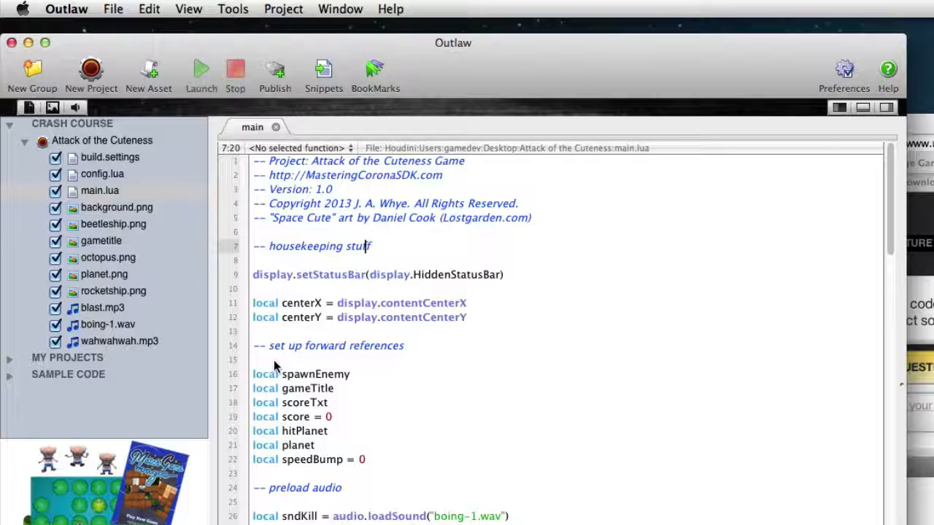
{"action": "left_click", "coordinate": [255, 359]}
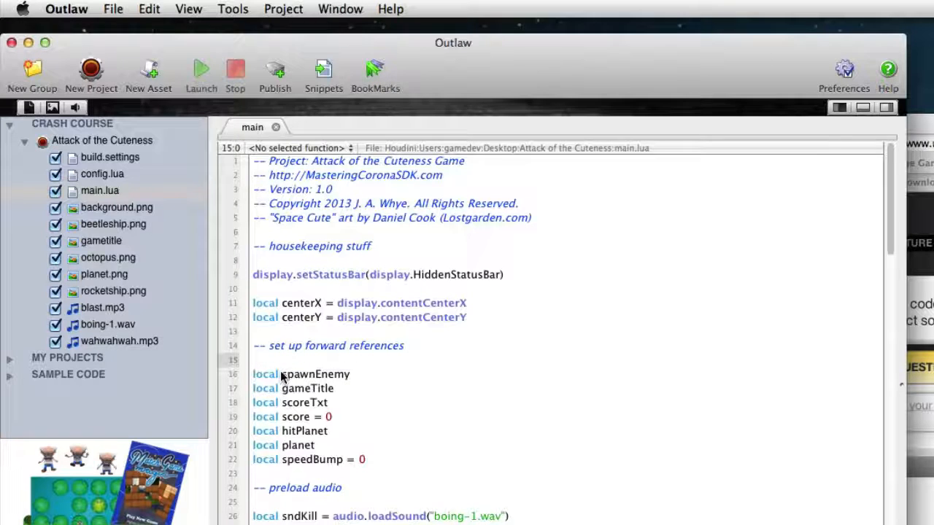
{"action": "scroll", "scroll_direction": "down", "scroll_amount": 3}
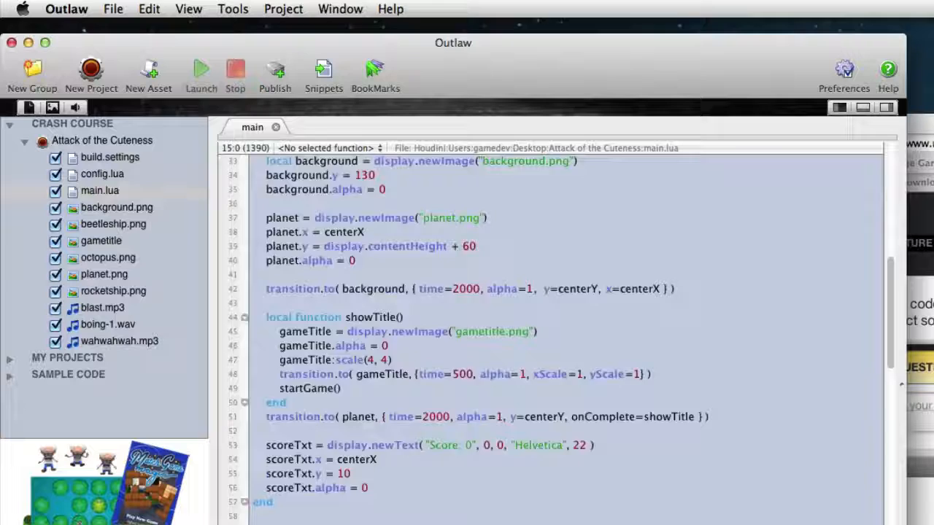
{"action": "scroll", "scroll_direction": "down", "scroll_amount": 3}
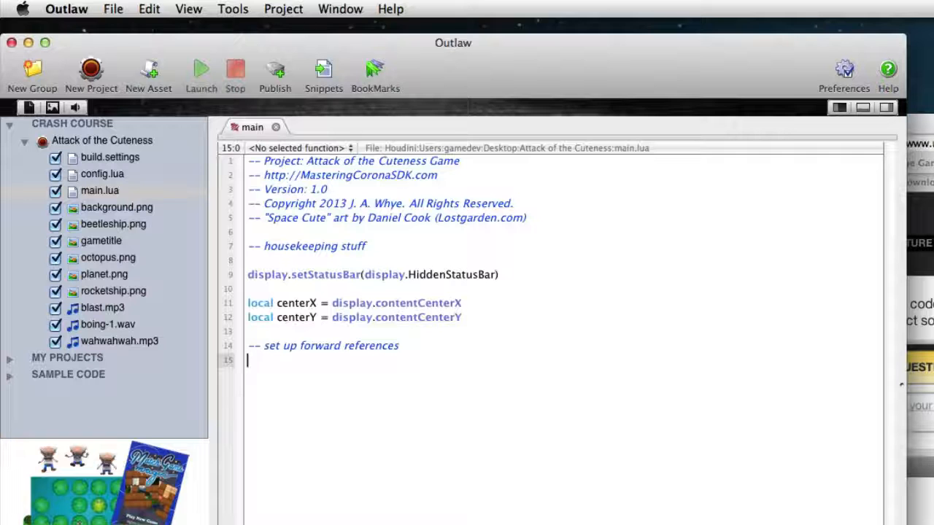
{"action": "mouse_move", "coordinate": [114, 9]}
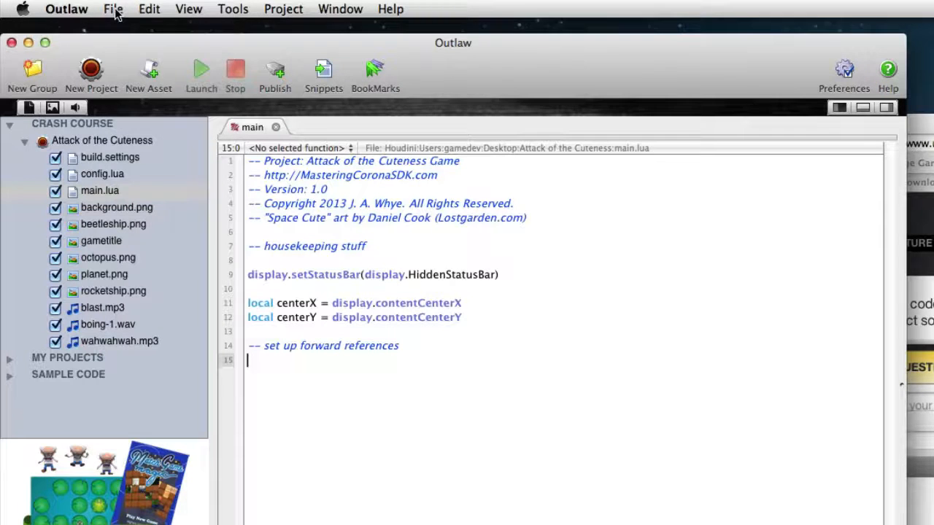
{"action": "left_click", "coordinate": [114, 9]}
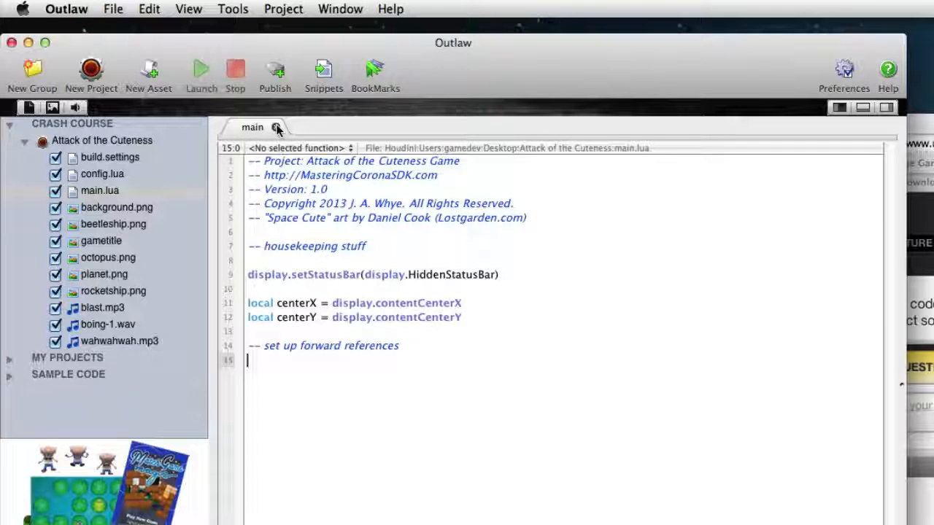
Reopen the trimmed main.lua to verify it, then bring up Preferences with the empty Corona SDK Simulator Location.
{"action": "left_click", "coordinate": [99, 189]}
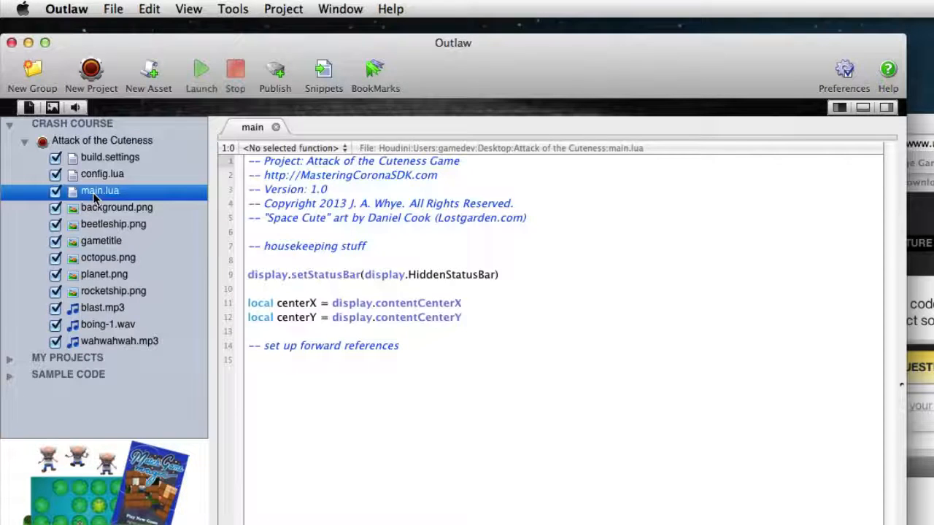
{"action": "left_click", "coordinate": [385, 396]}
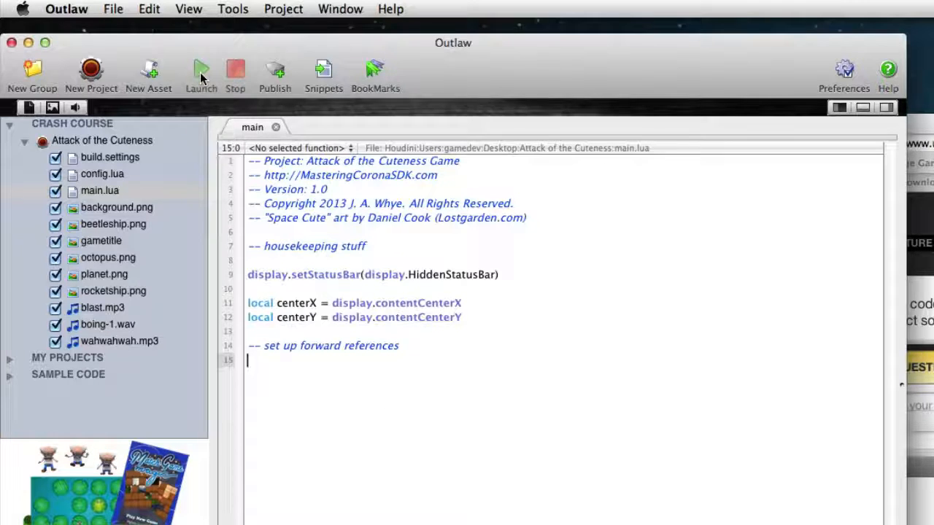
{"action": "mouse_move", "coordinate": [201, 76]}
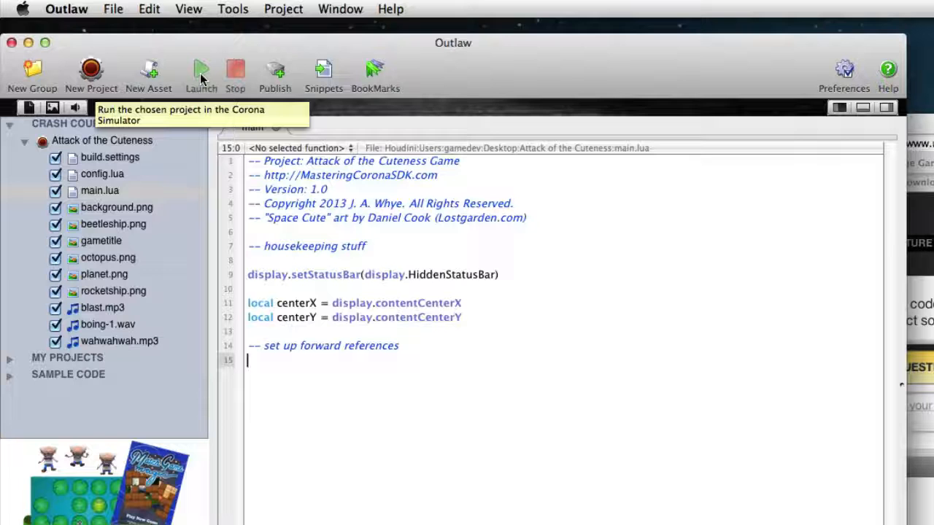
{"action": "mouse_move", "coordinate": [738, 67]}
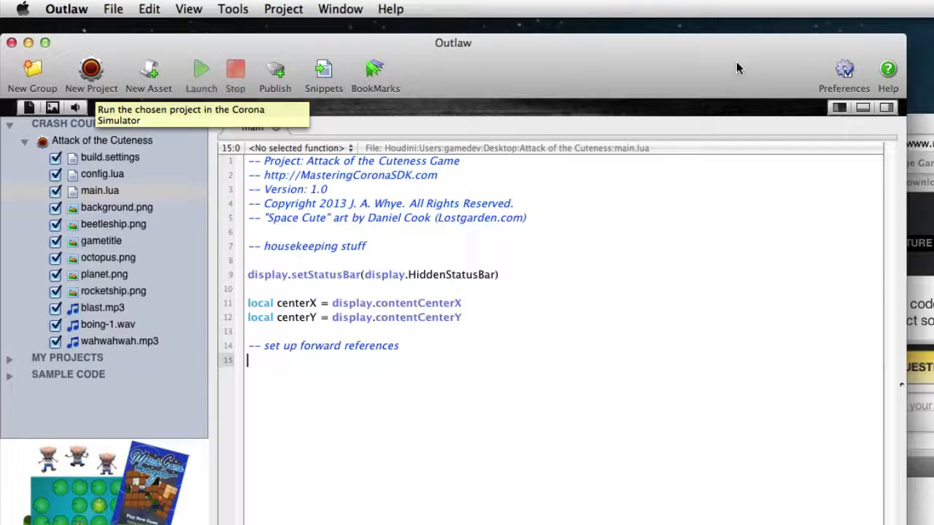
{"action": "left_click", "coordinate": [843, 73]}
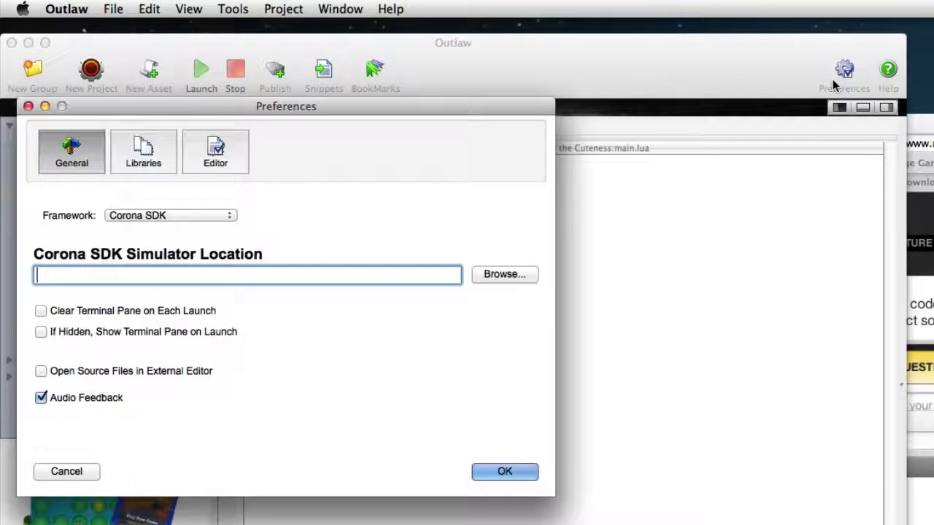
{"action": "mouse_move", "coordinate": [510, 289]}
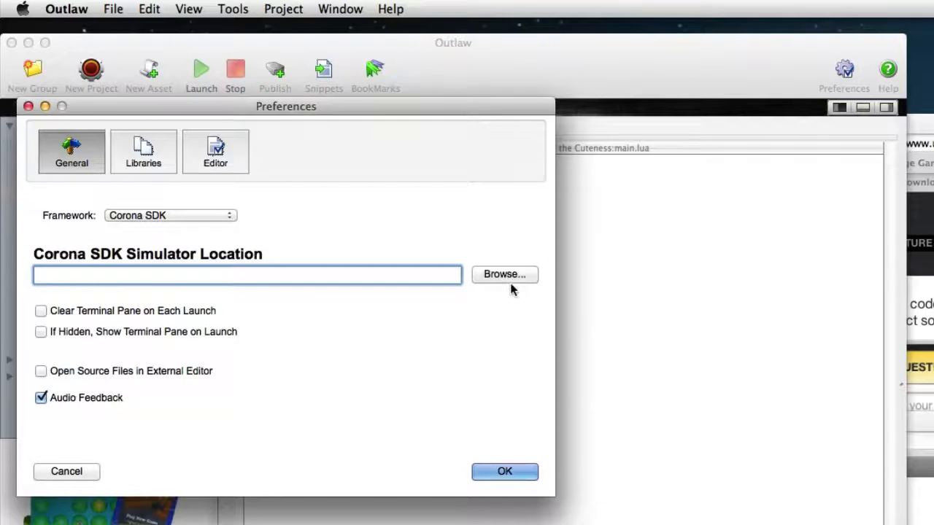
{"action": "mouse_move", "coordinate": [510, 281]}
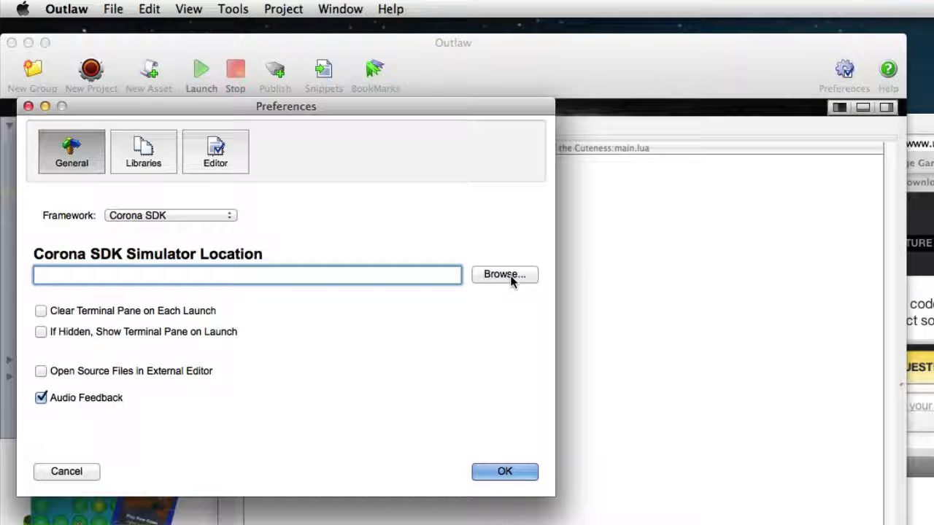